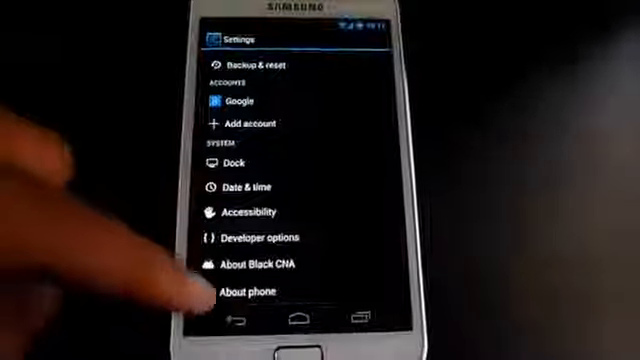
Open About phone and scroll through kernel version, BlackCNA mod version and build number
click(251, 292)
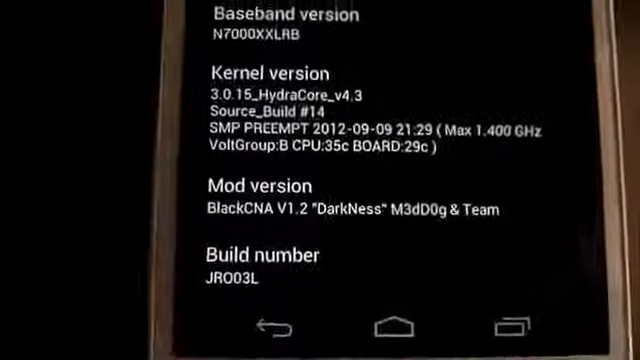
scroll(down, 3)
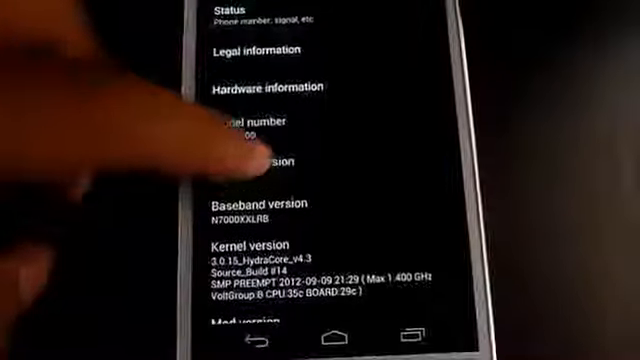
click(265, 160)
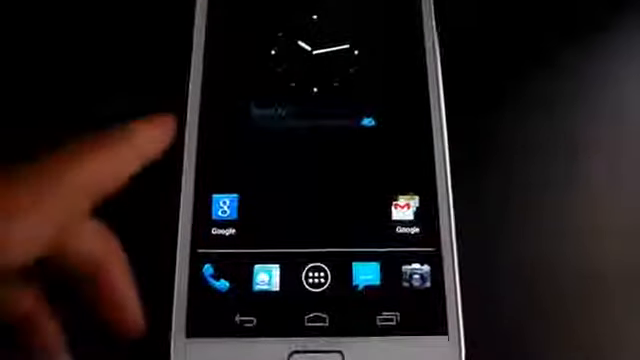
Tap the Google search bar widget to open search with the on-screen keyboard
click(322, 286)
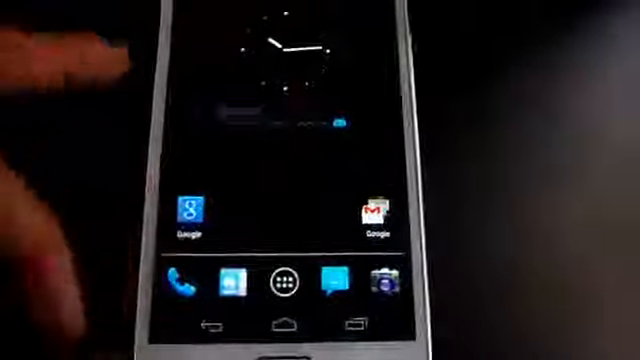
click(182, 283)
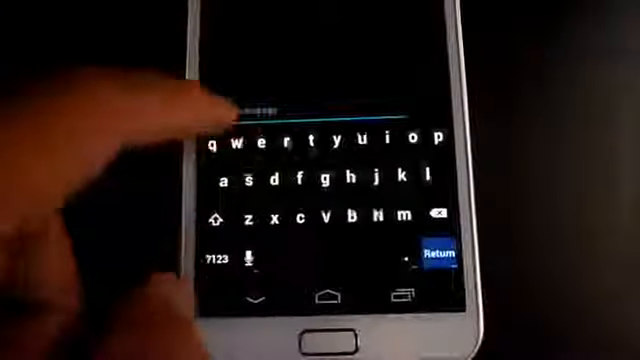
click(300, 223)
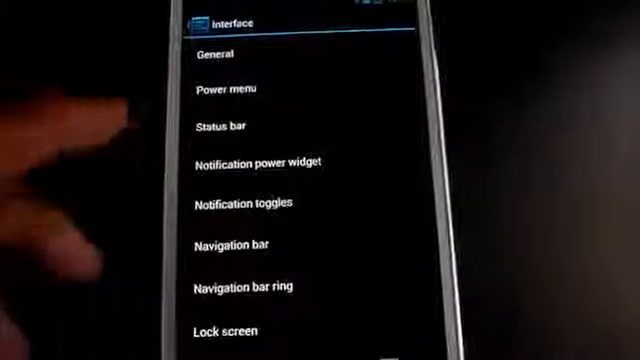
Open the Interface list with Power menu, Status bar and Lock screen options
click(231, 88)
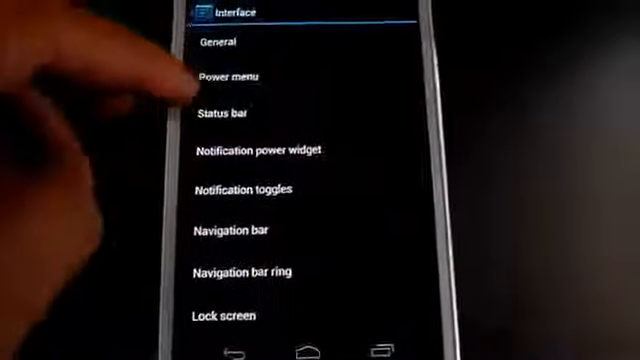
Browse the Status bar options, then open Notification toggles showing order, layout and colour settings
click(222, 112)
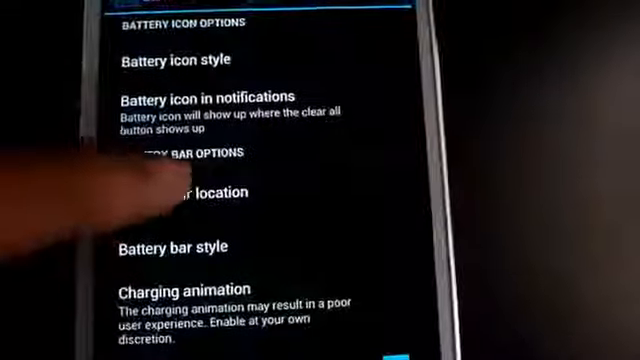
click(190, 193)
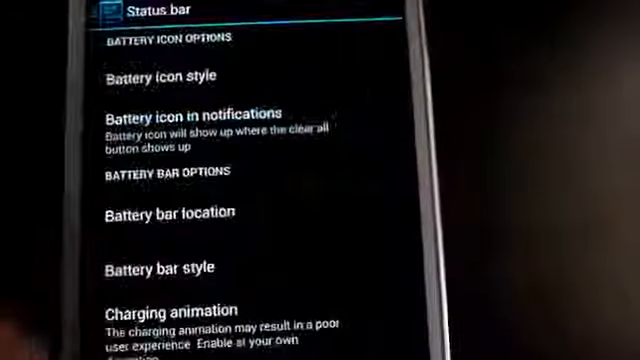
scroll(down, 3)
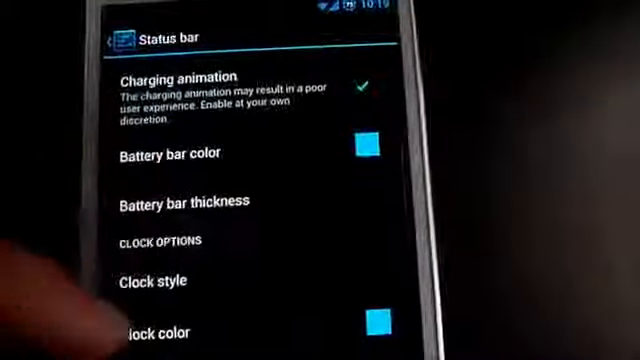
scroll(down, 3)
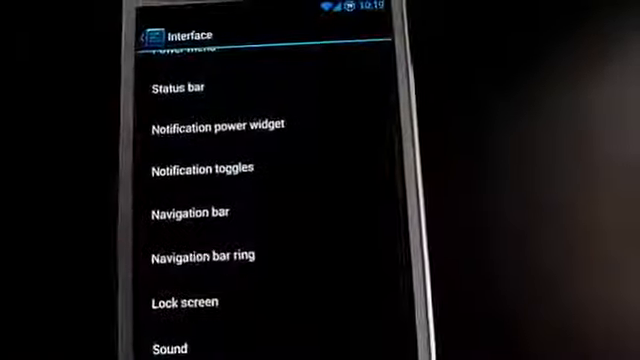
click(202, 168)
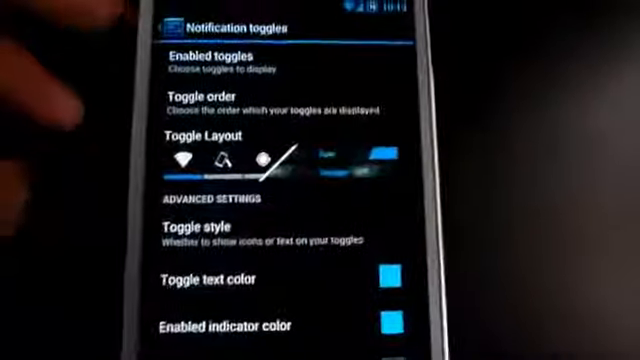